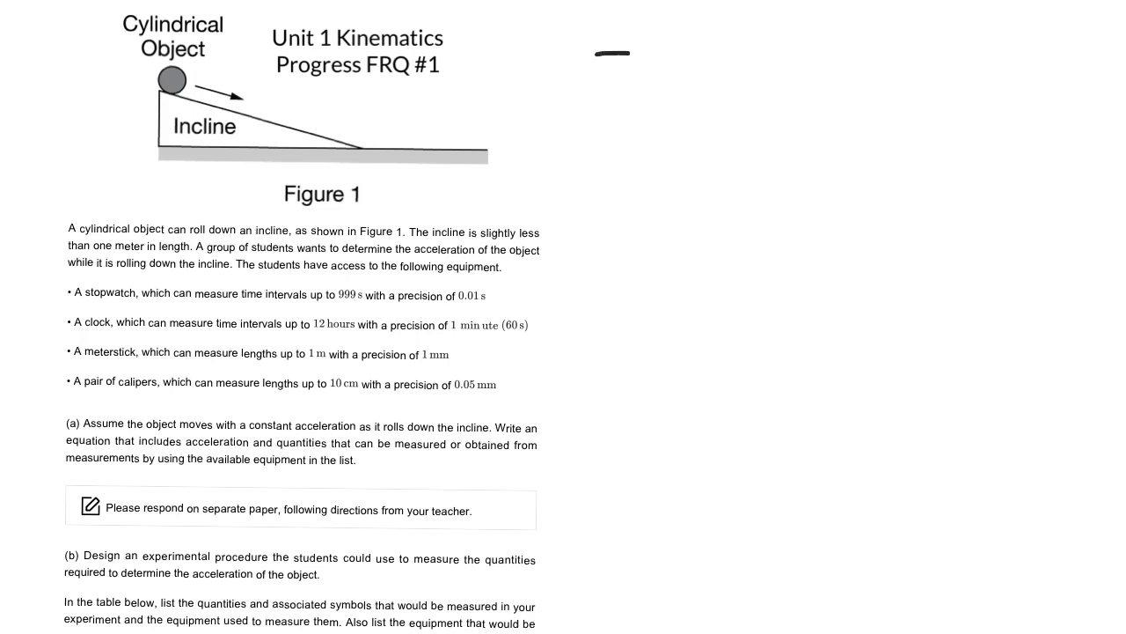
- Erase the handwritten answers from the measurement table
{"action": "scroll", "scroll_direction": "down", "scroll_amount": 3}
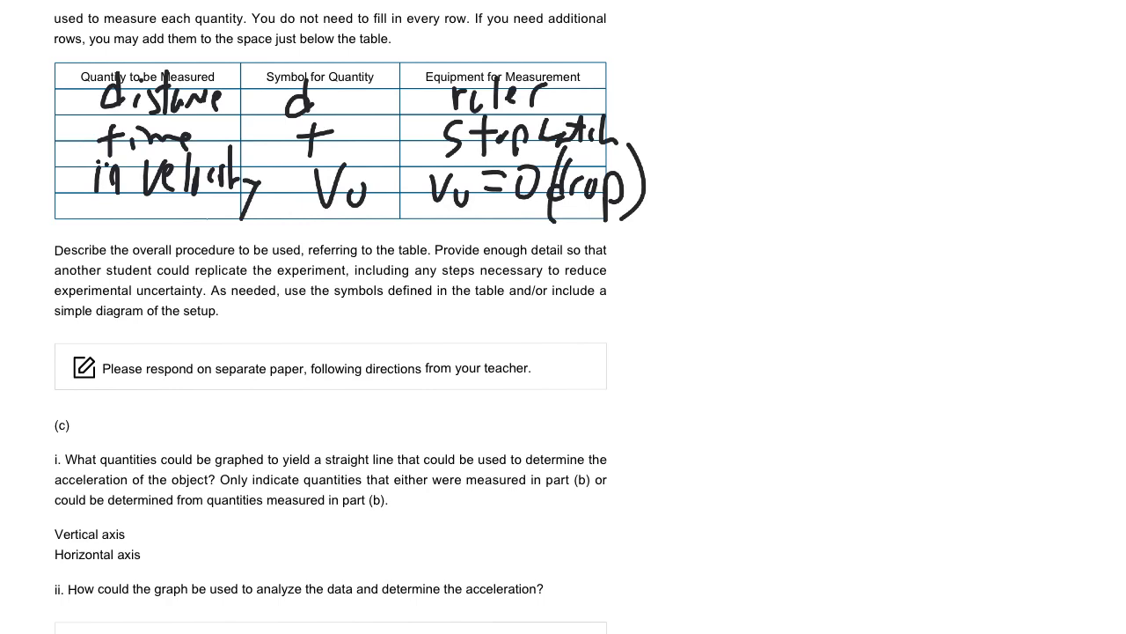
{"action": "left_click_drag", "start_coordinate": [128, 233], "coordinate": [251, 255]}
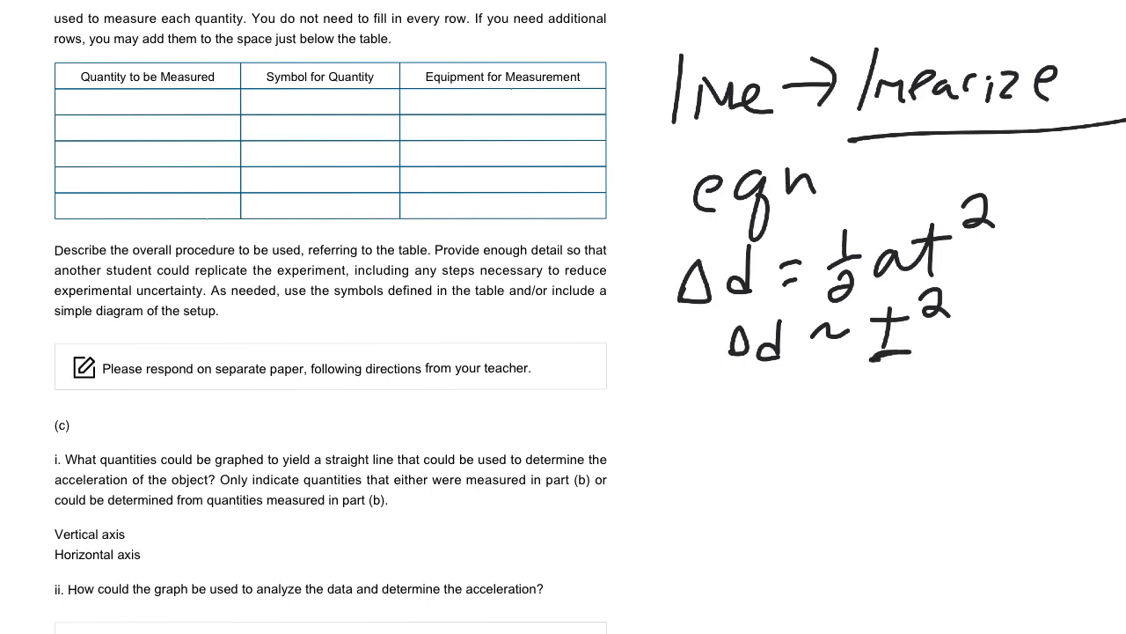
- Handwrite Δd/t² = ½a and label the ratio as slope = Y/X
{"action": "left_click_drag", "start_coordinate": [871, 356], "coordinate": [906, 354]}
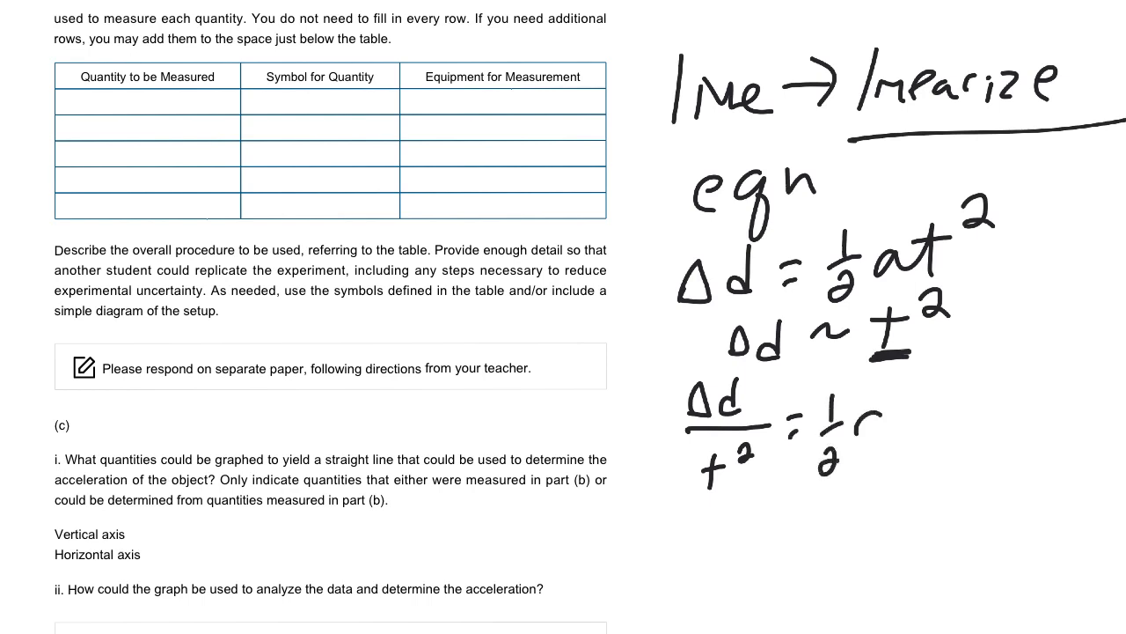
{"action": "left_click", "coordinate": [867, 423]}
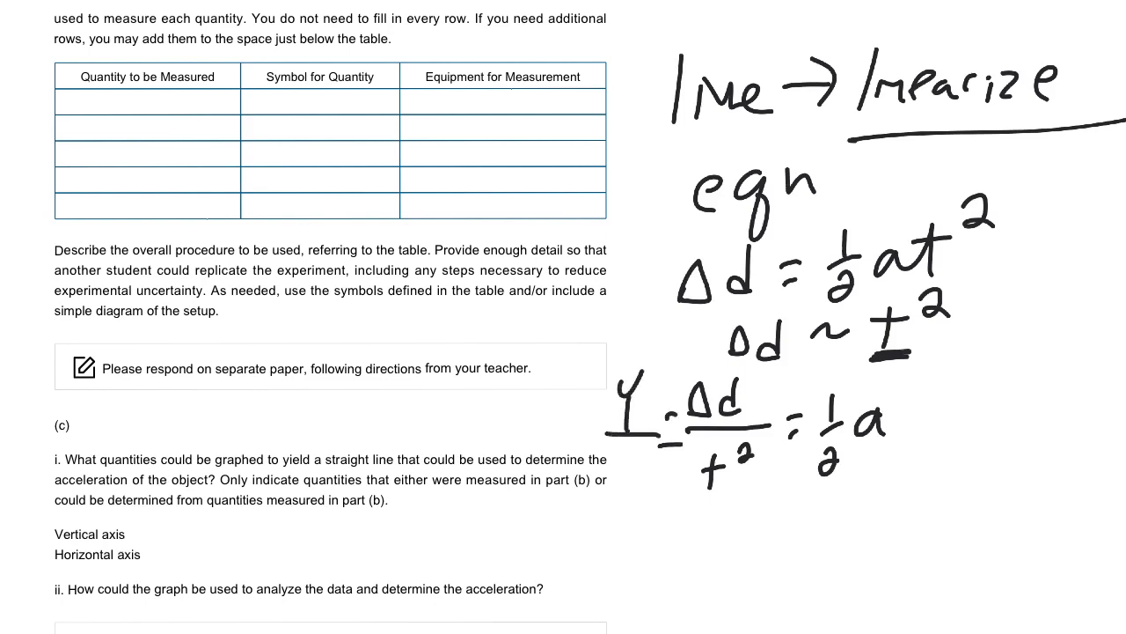
{"action": "left_click_drag", "start_coordinate": [616, 457], "coordinate": [646, 488]}
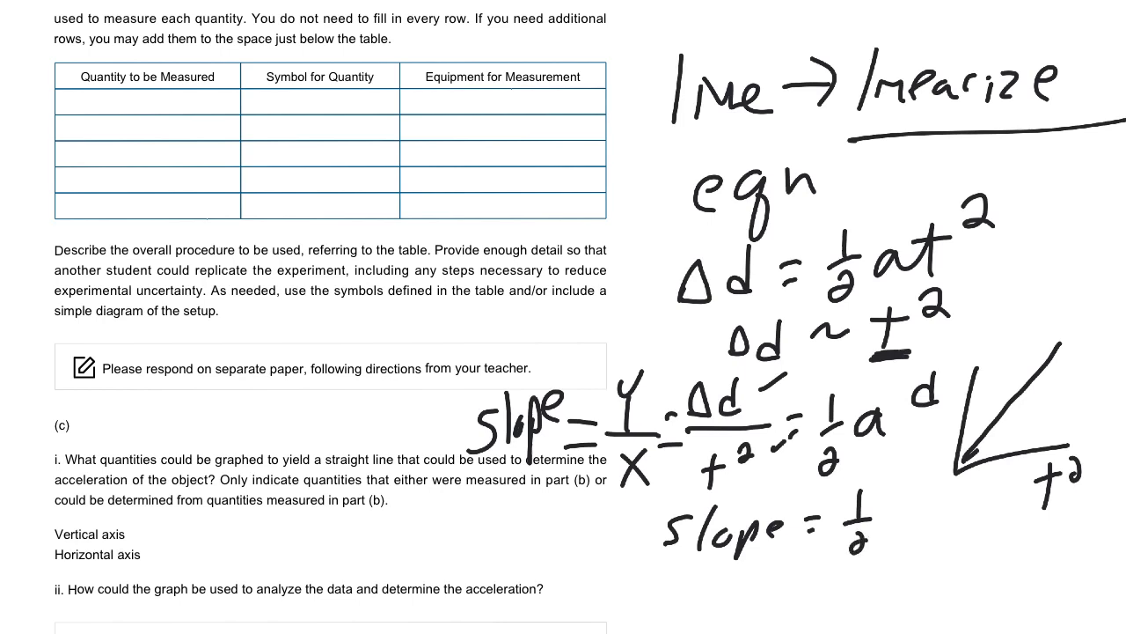
- Scroll to the wall-bounce part (d) and note the very small time interval
{"action": "scroll", "scroll_direction": "down", "scroll_amount": 3}
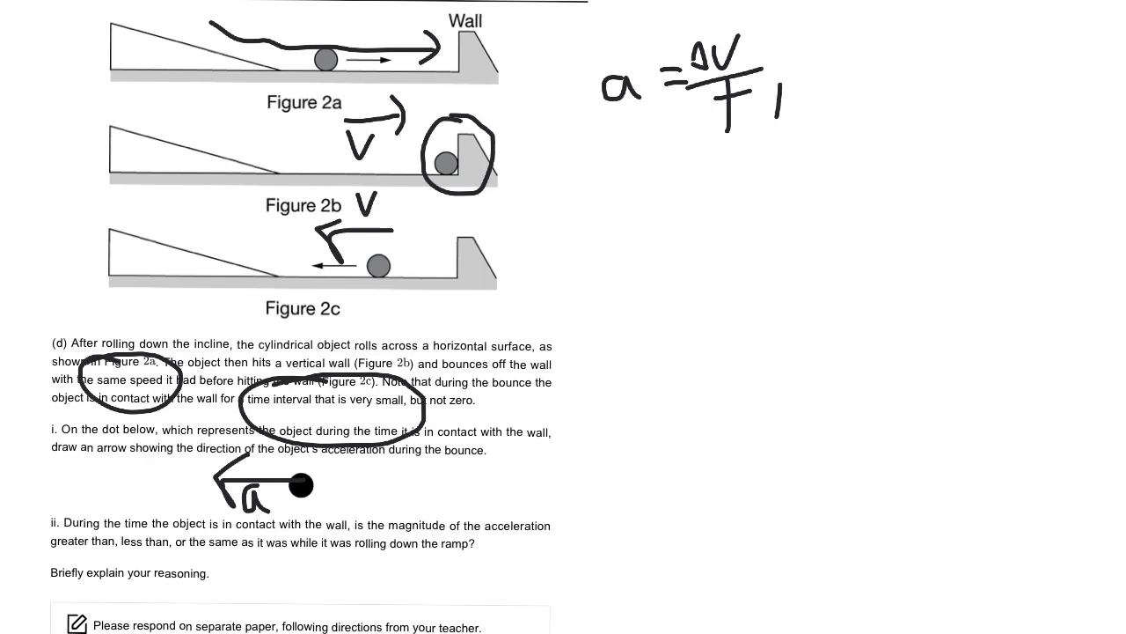
{"action": "left_click_drag", "start_coordinate": [774, 92], "coordinate": [783, 128]}
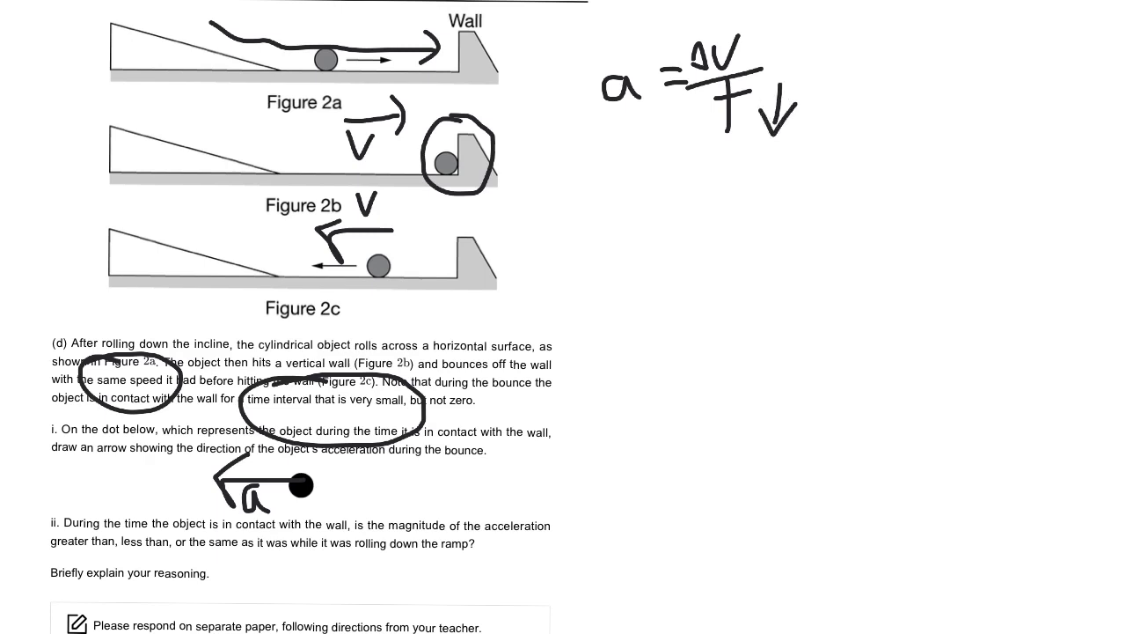